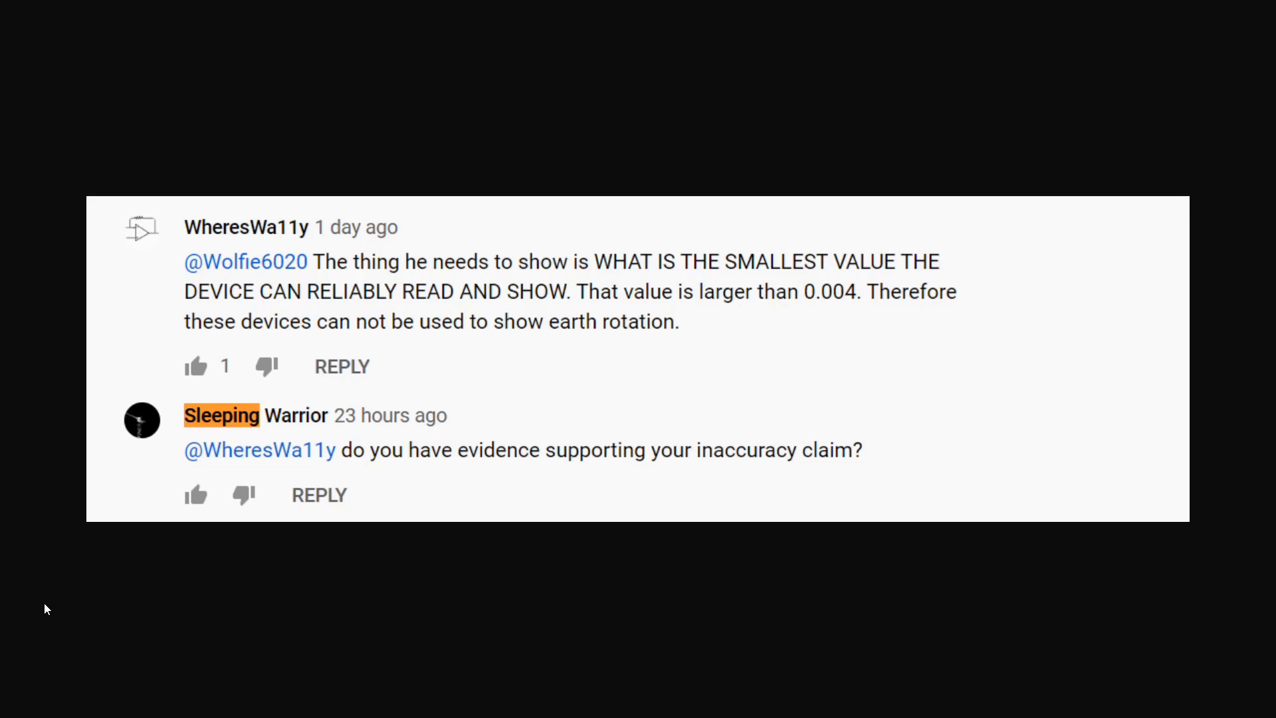
mouse_move(29, 598)
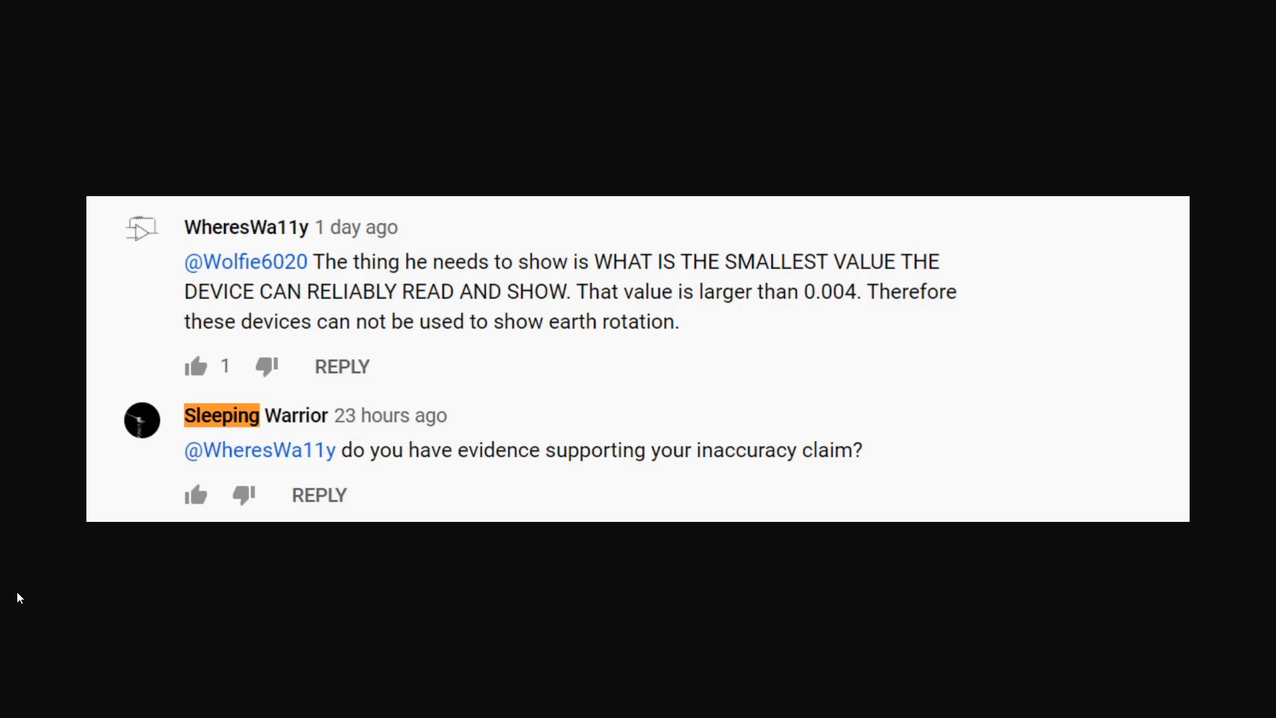
mouse_move(36, 605)
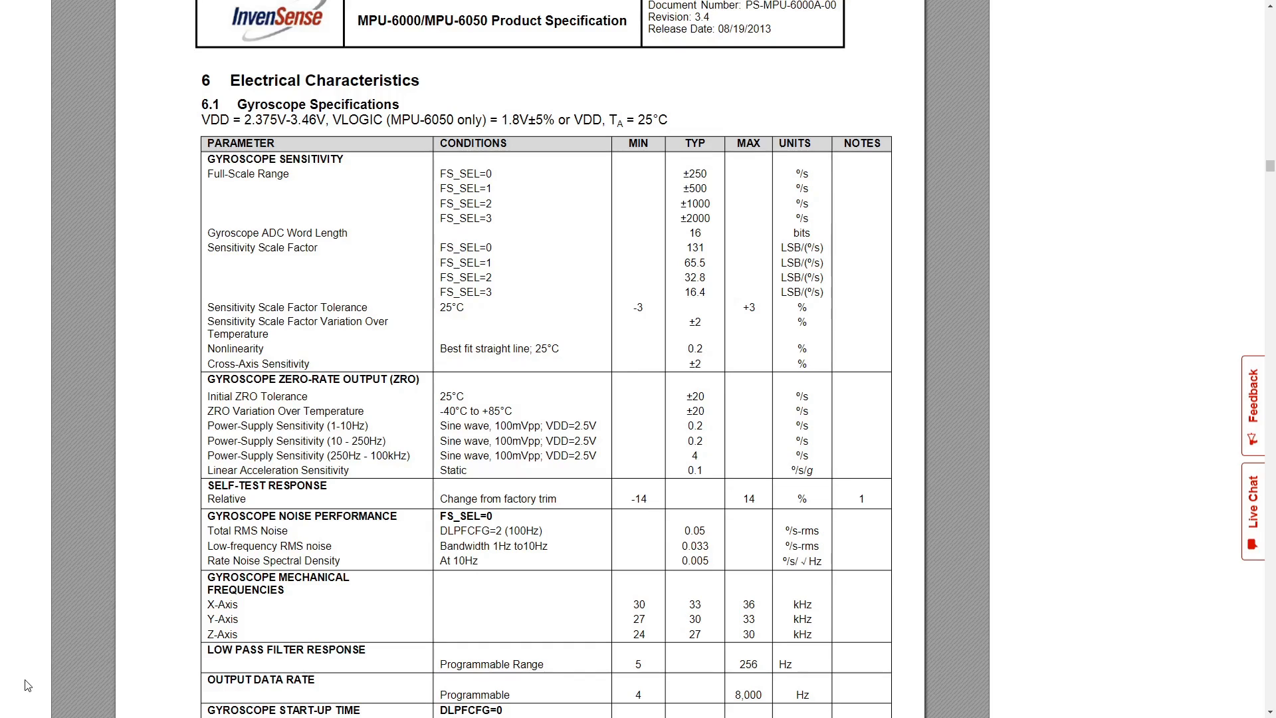
mouse_move(382, 583)
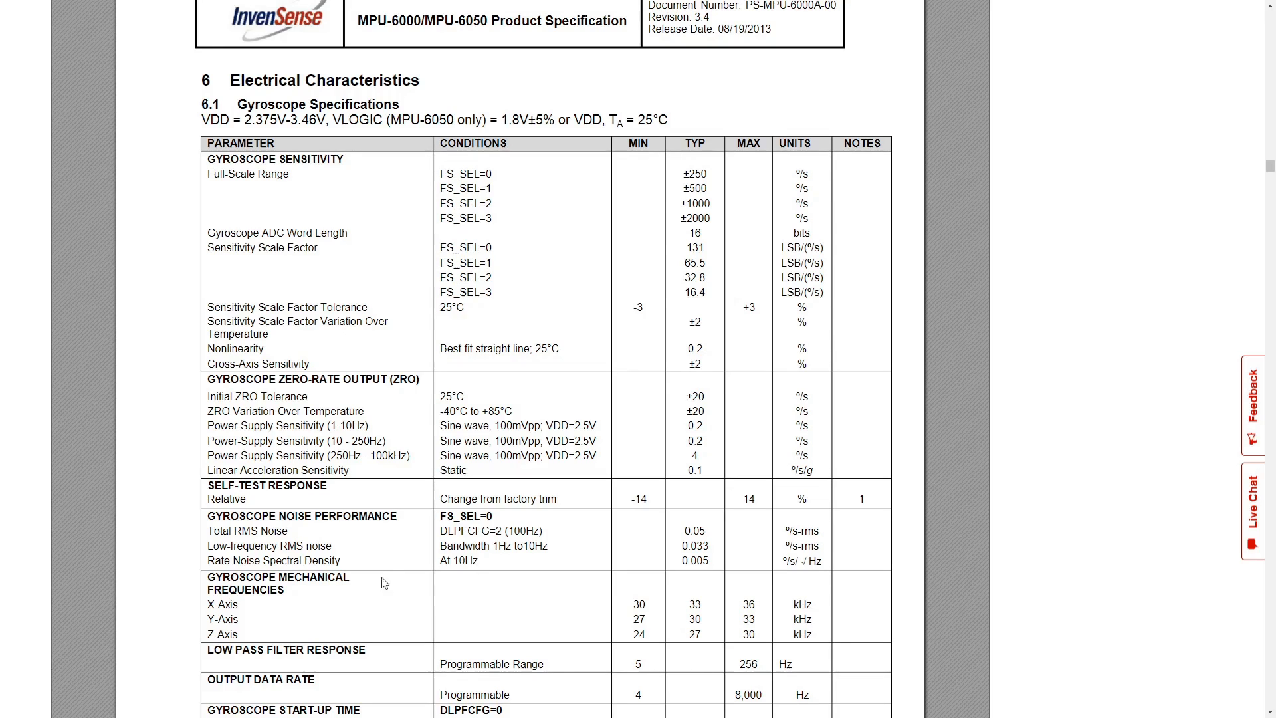
mouse_move(608, 174)
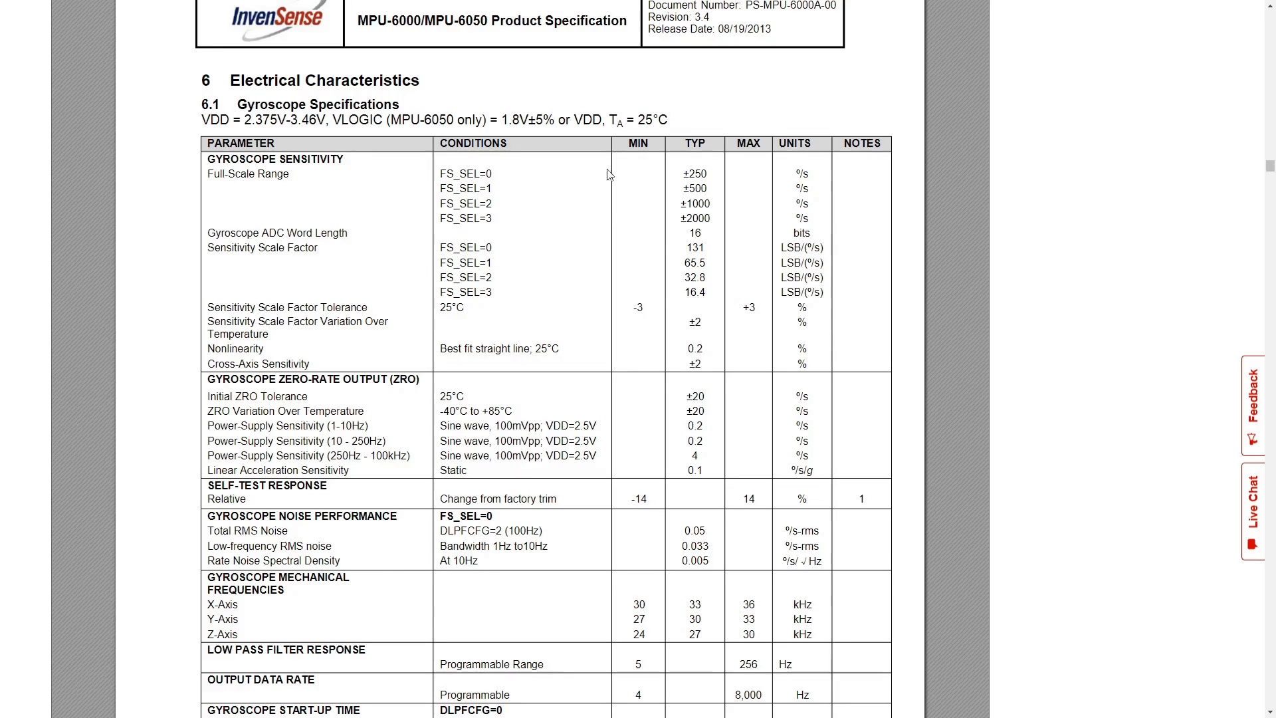
mouse_move(687, 175)
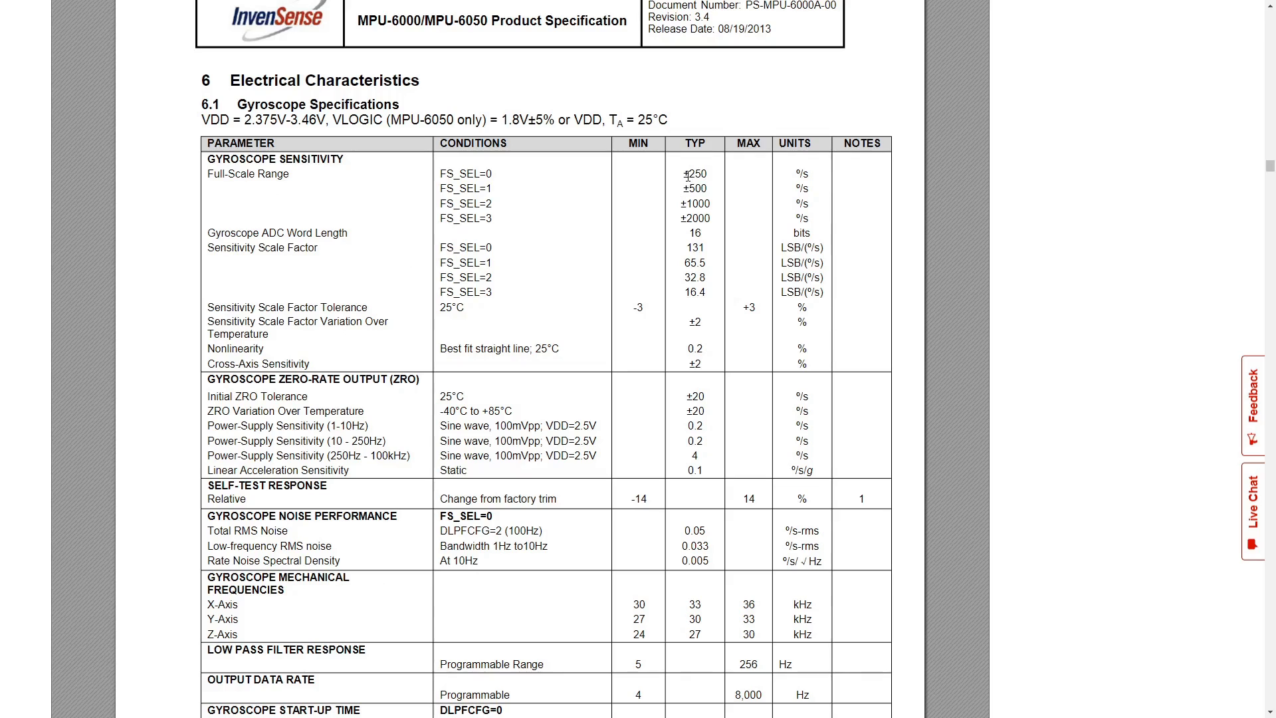
mouse_move(728, 211)
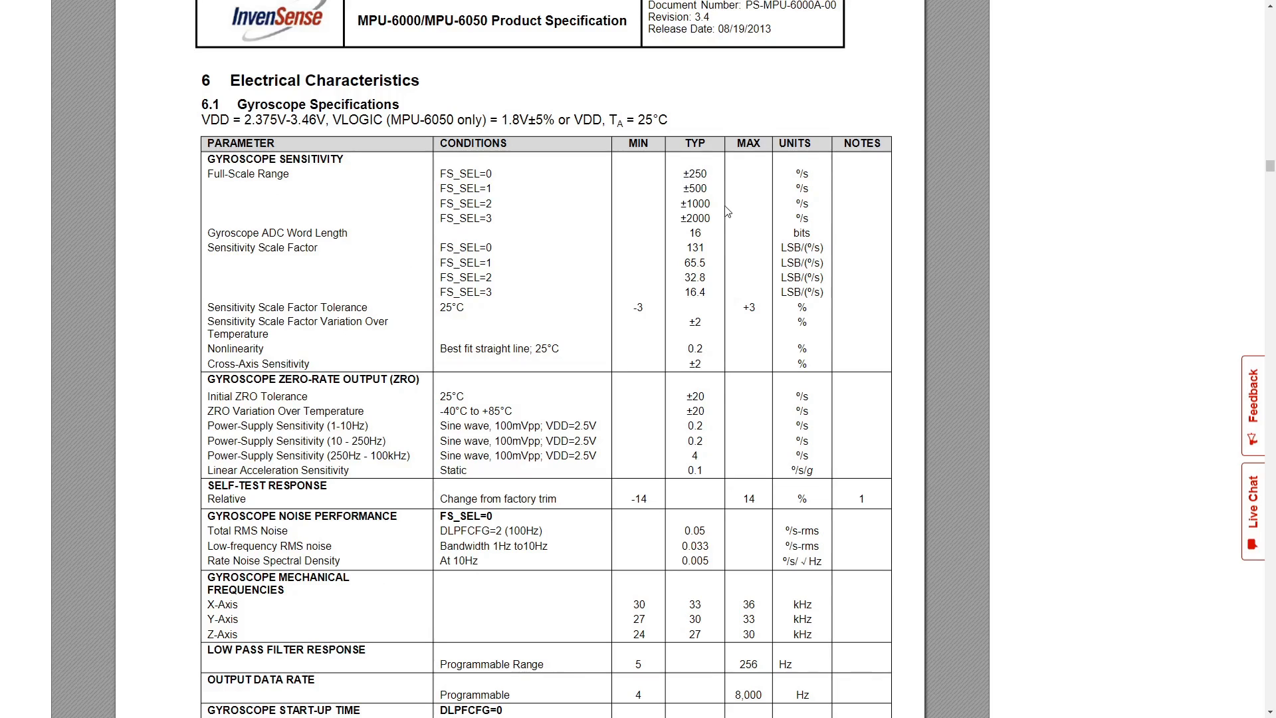
mouse_move(713, 240)
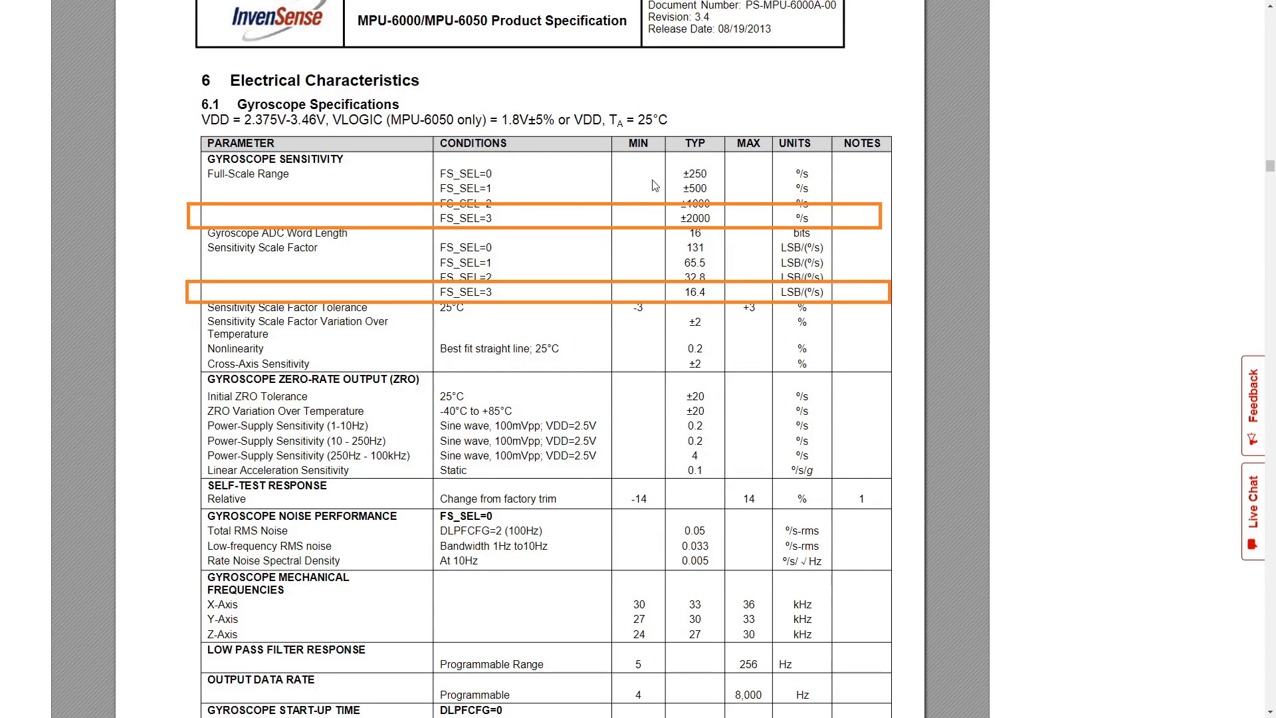
mouse_move(416, 224)
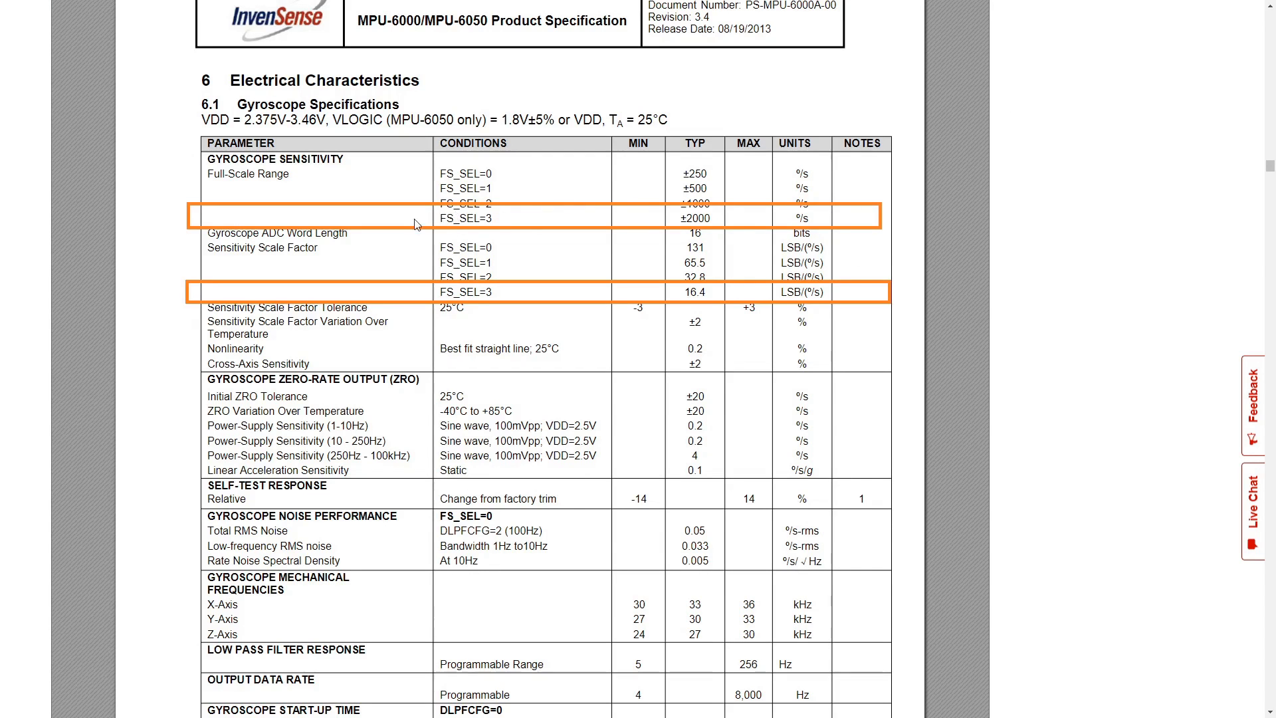
mouse_move(446, 226)
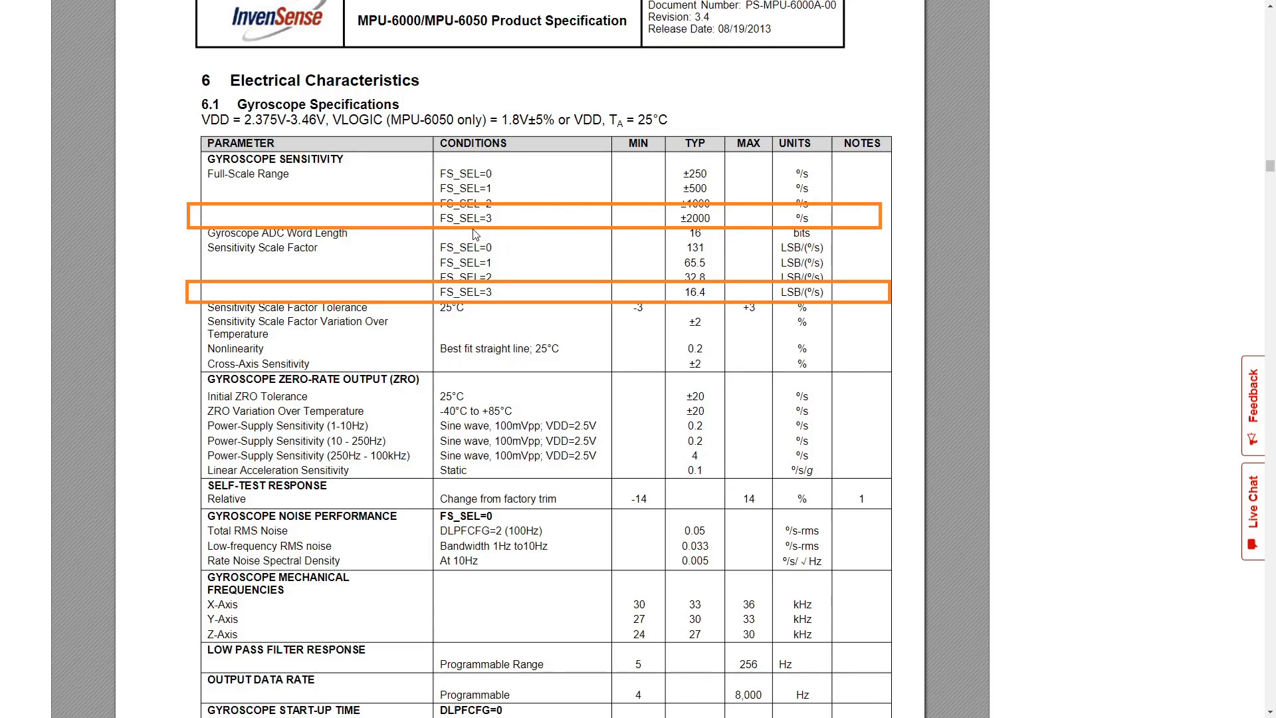
mouse_move(712, 228)
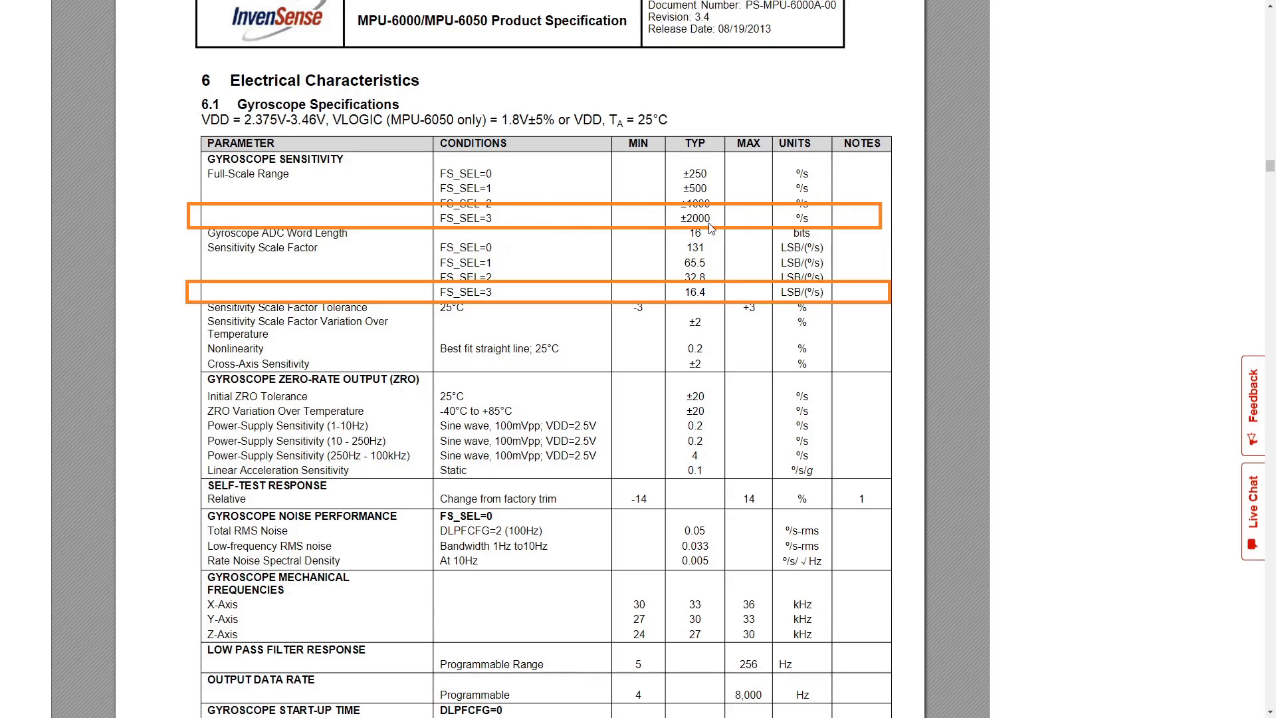
mouse_move(770, 238)
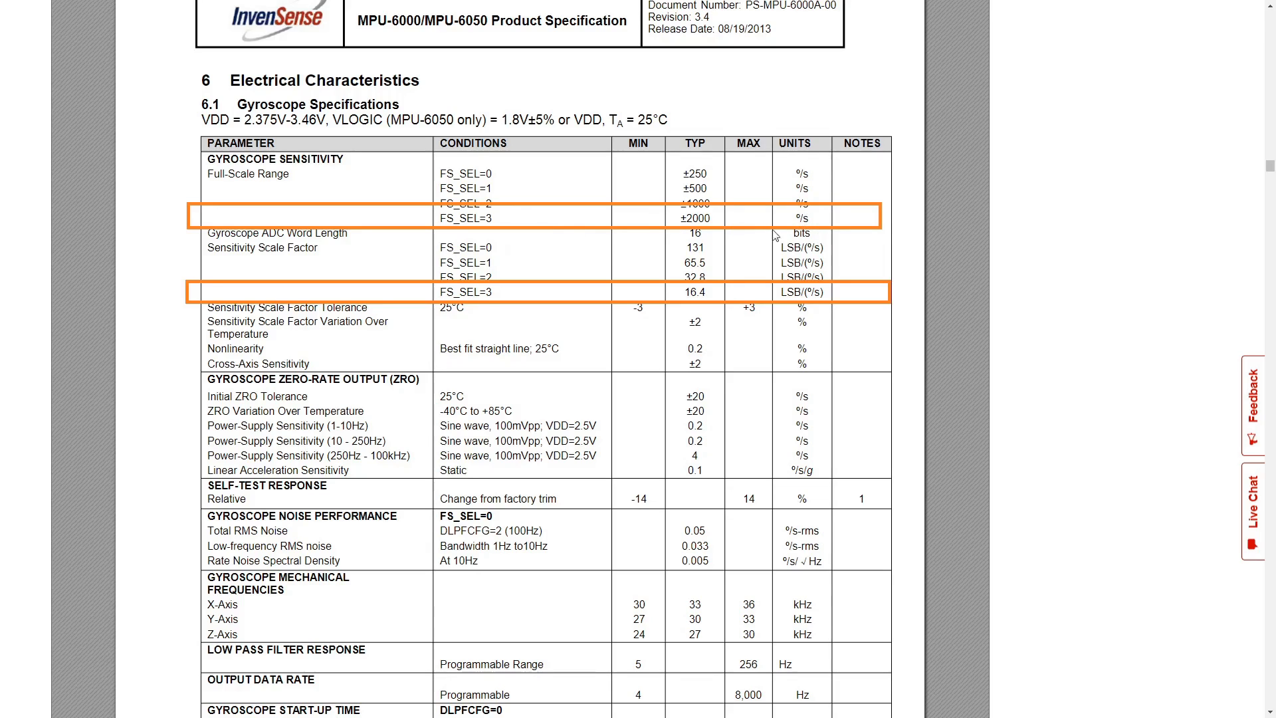
mouse_move(473, 234)
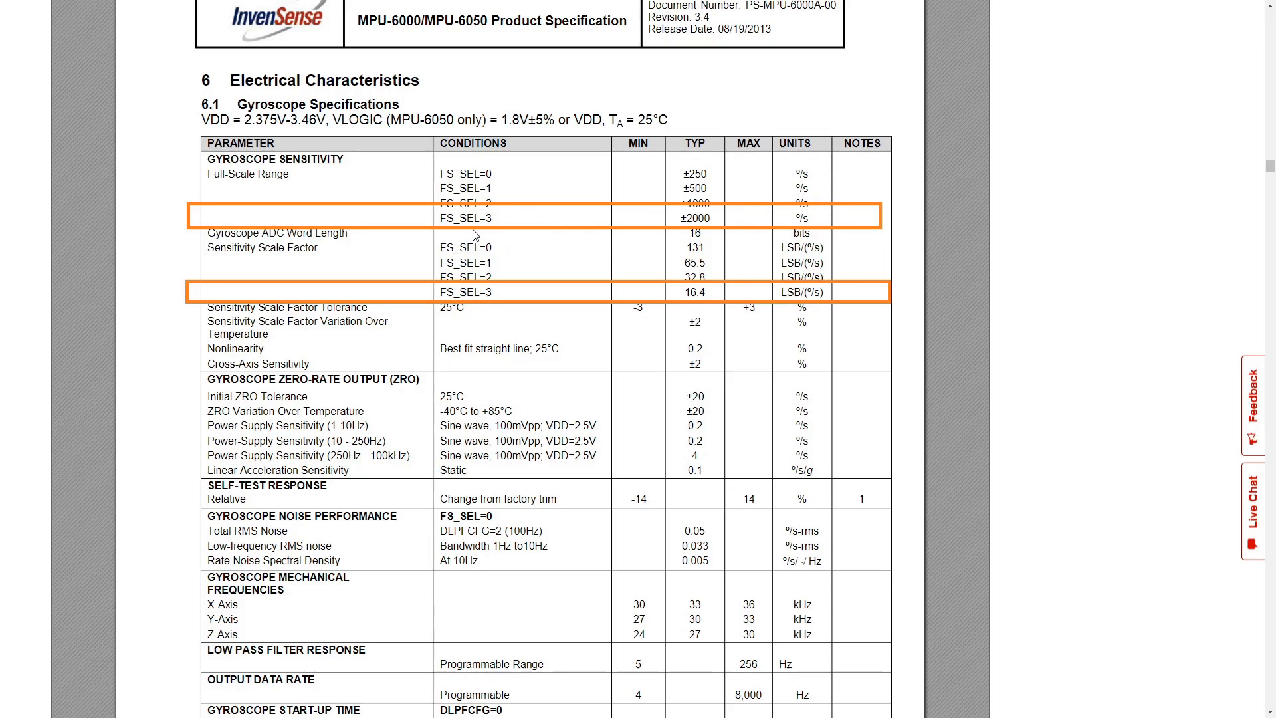
mouse_move(265, 255)
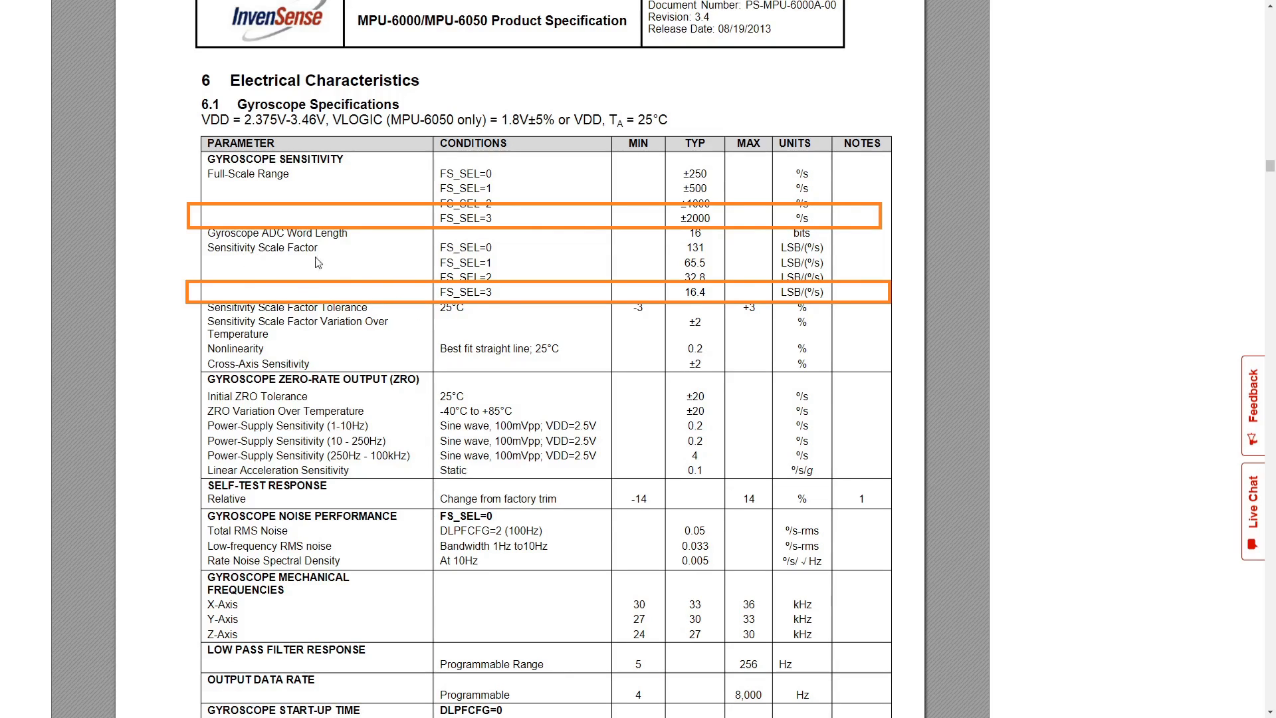
mouse_move(517, 299)
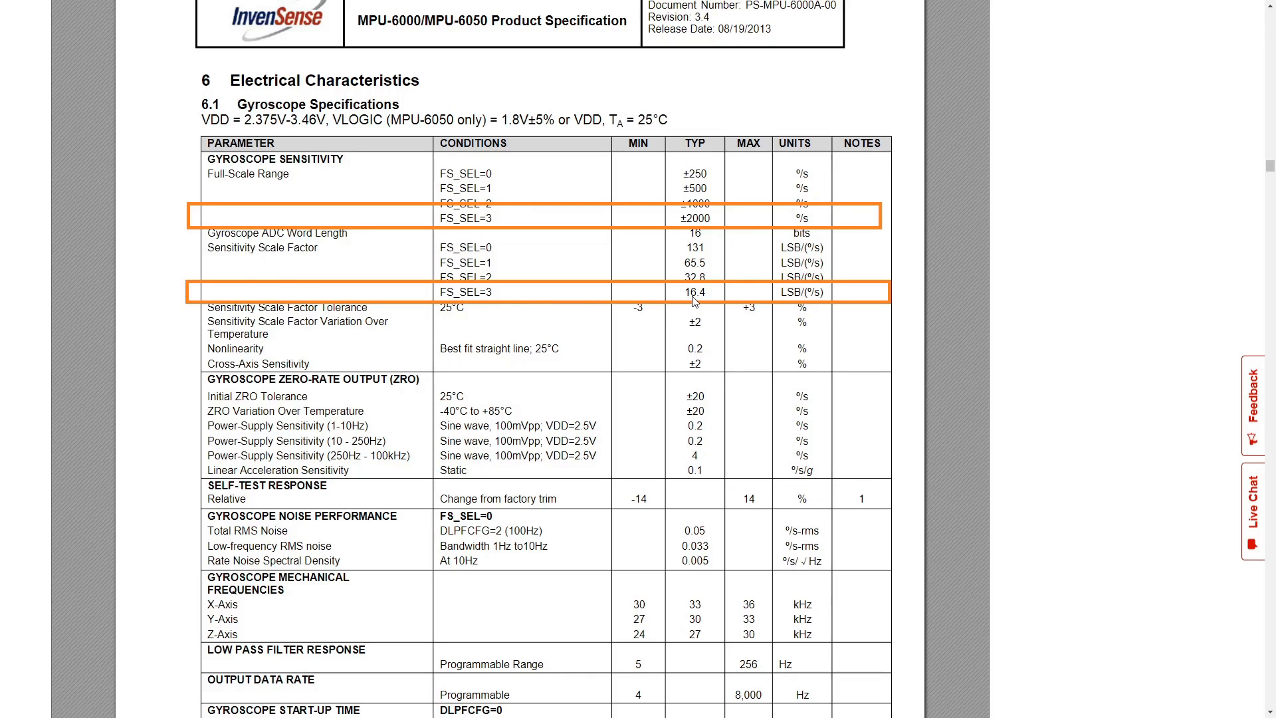
mouse_move(714, 299)
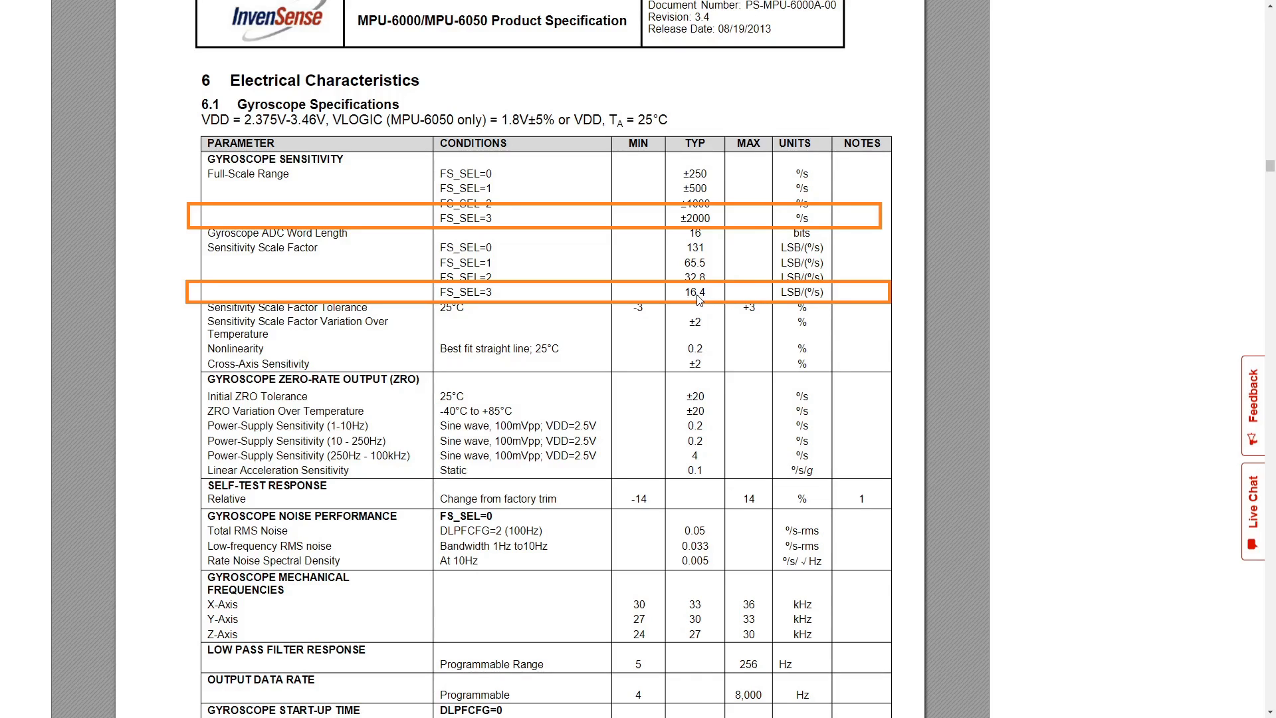
mouse_move(708, 305)
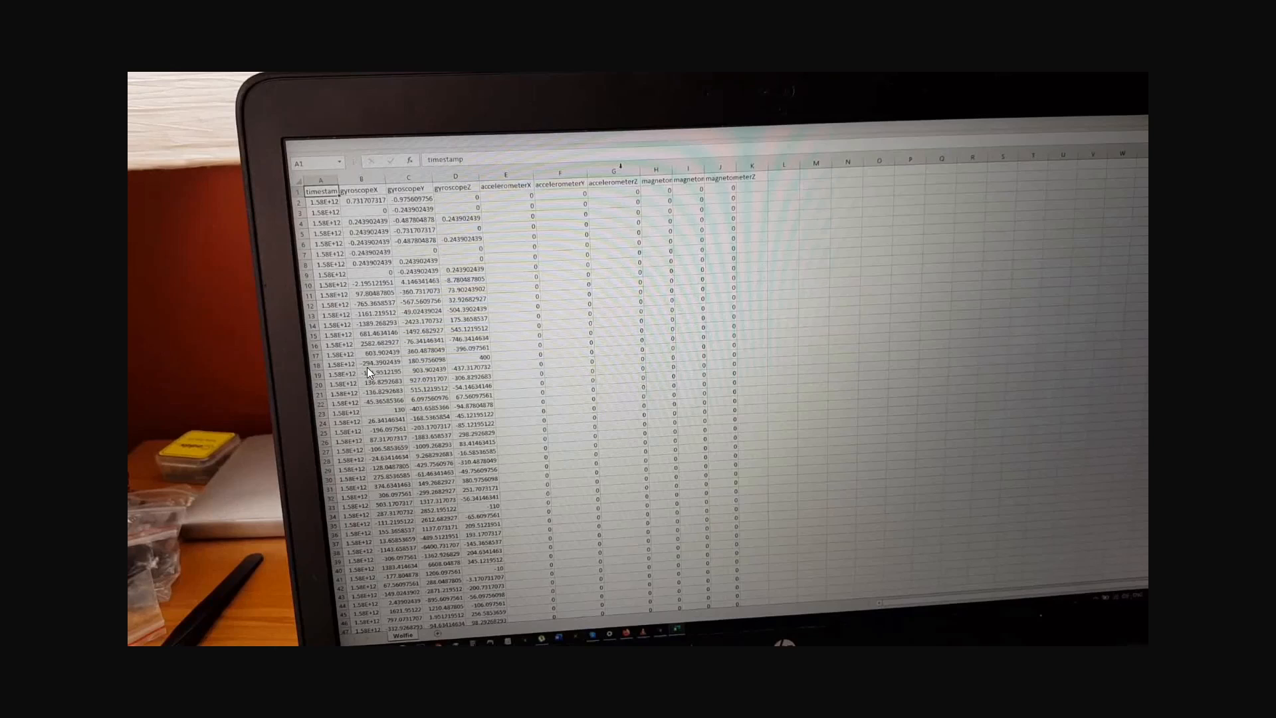
mouse_move(405, 447)
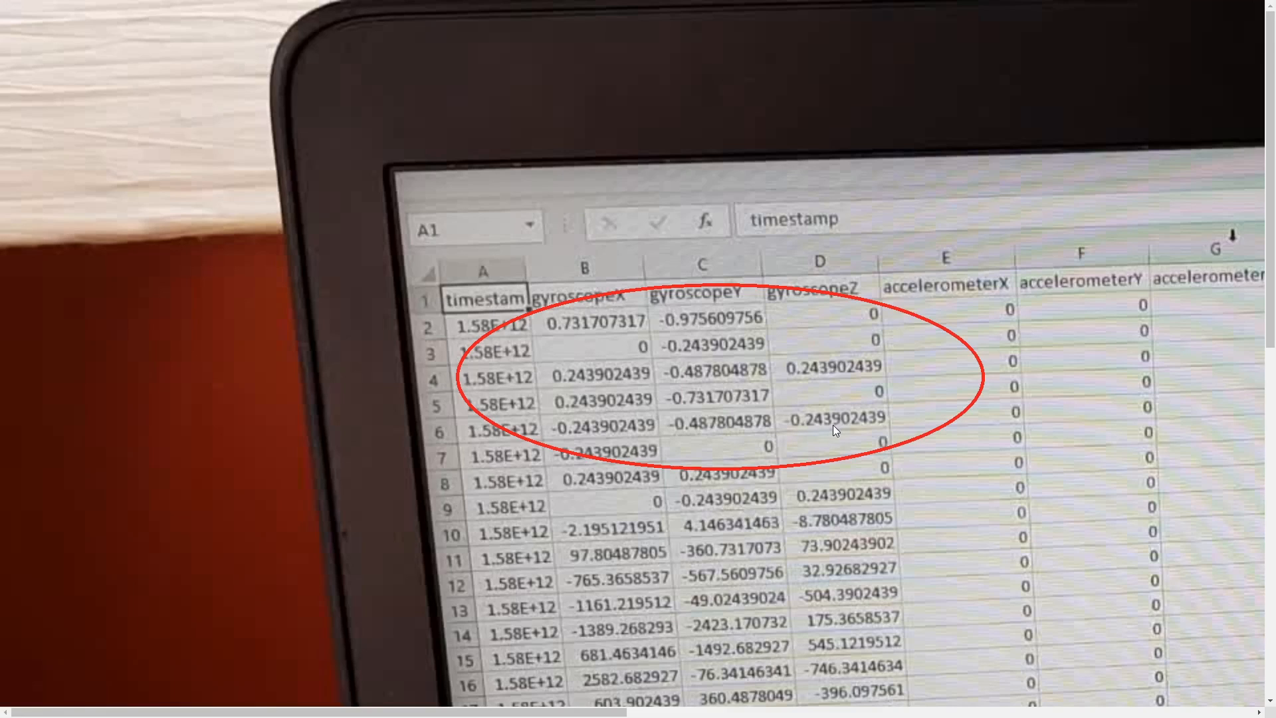
mouse_move(886, 430)
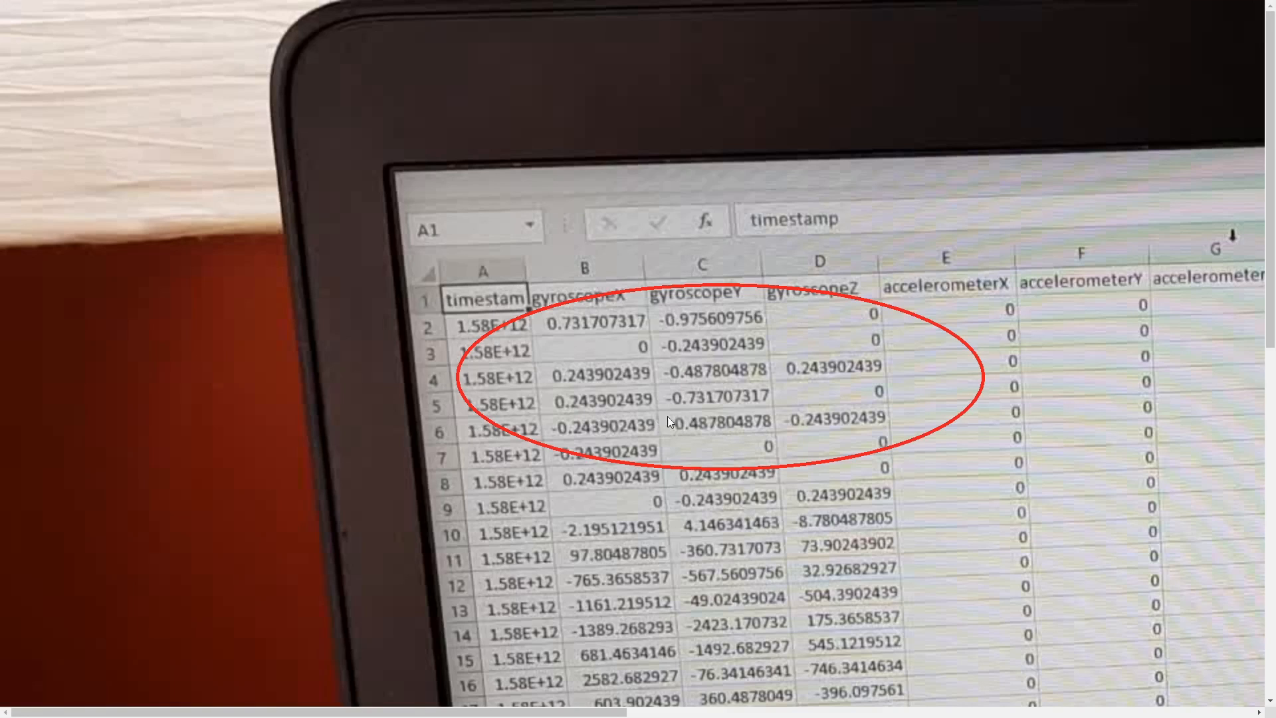
mouse_move(693, 381)
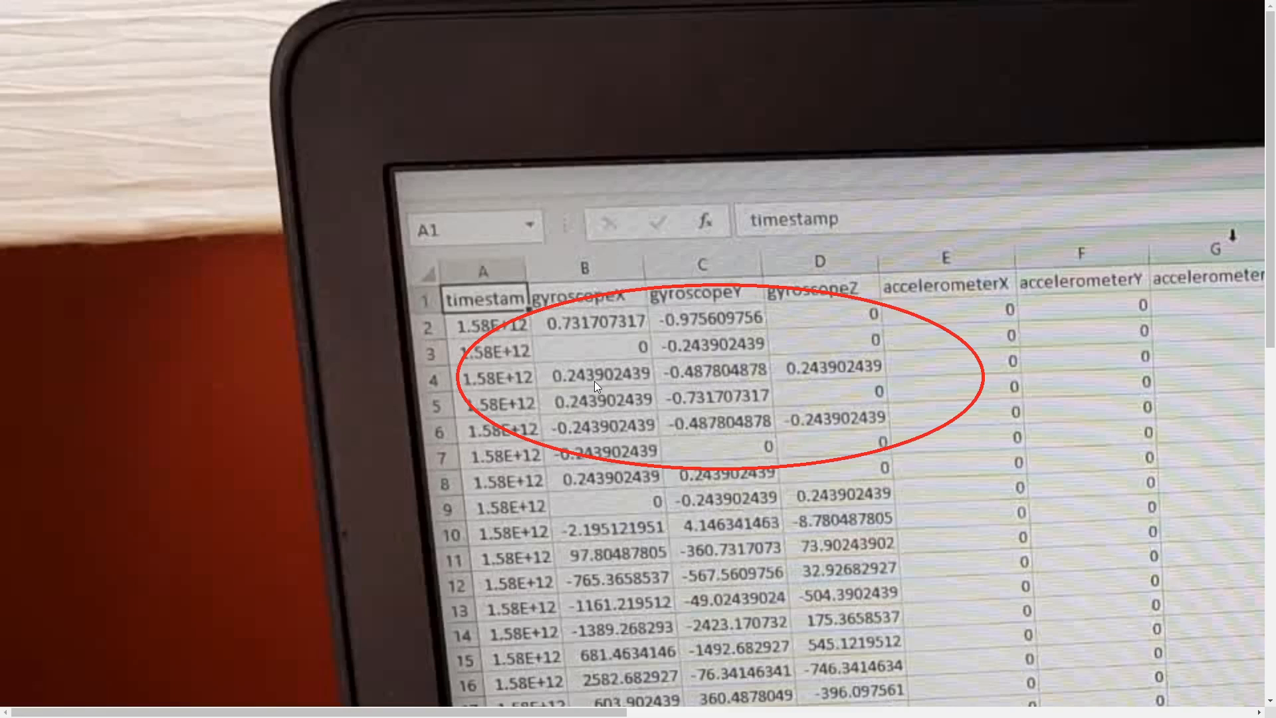
mouse_move(682, 383)
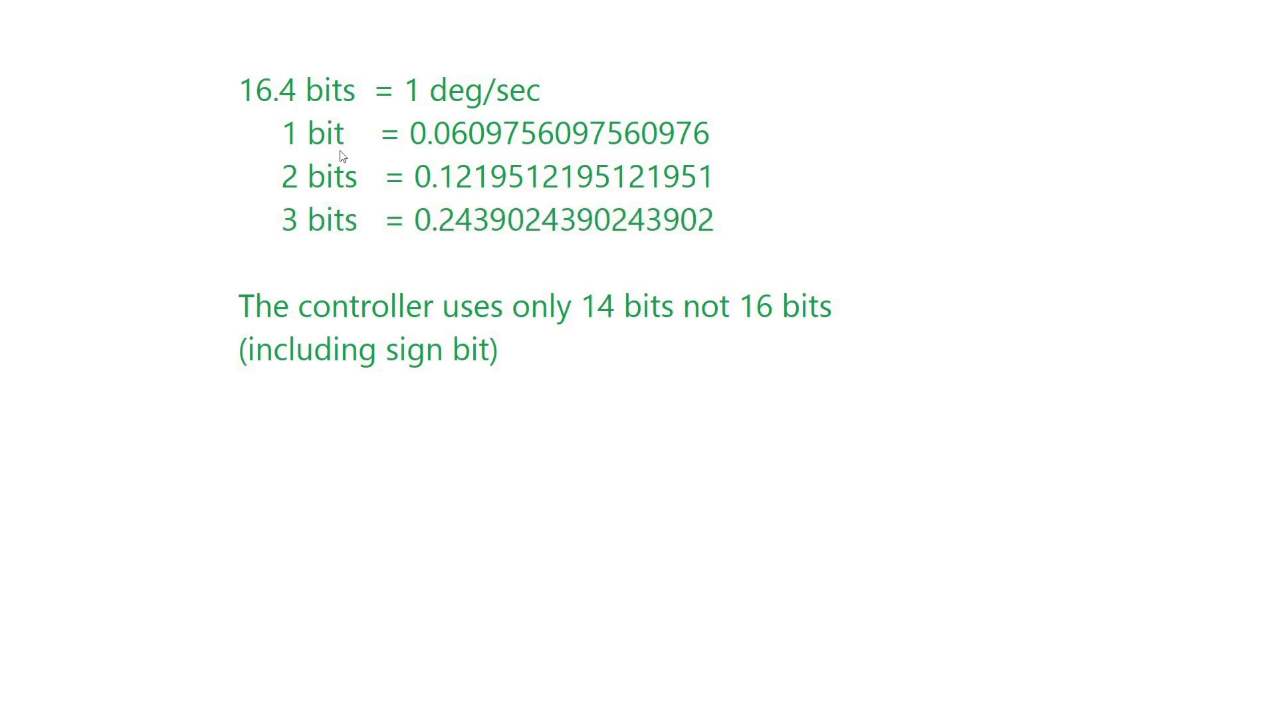
mouse_move(861, 152)
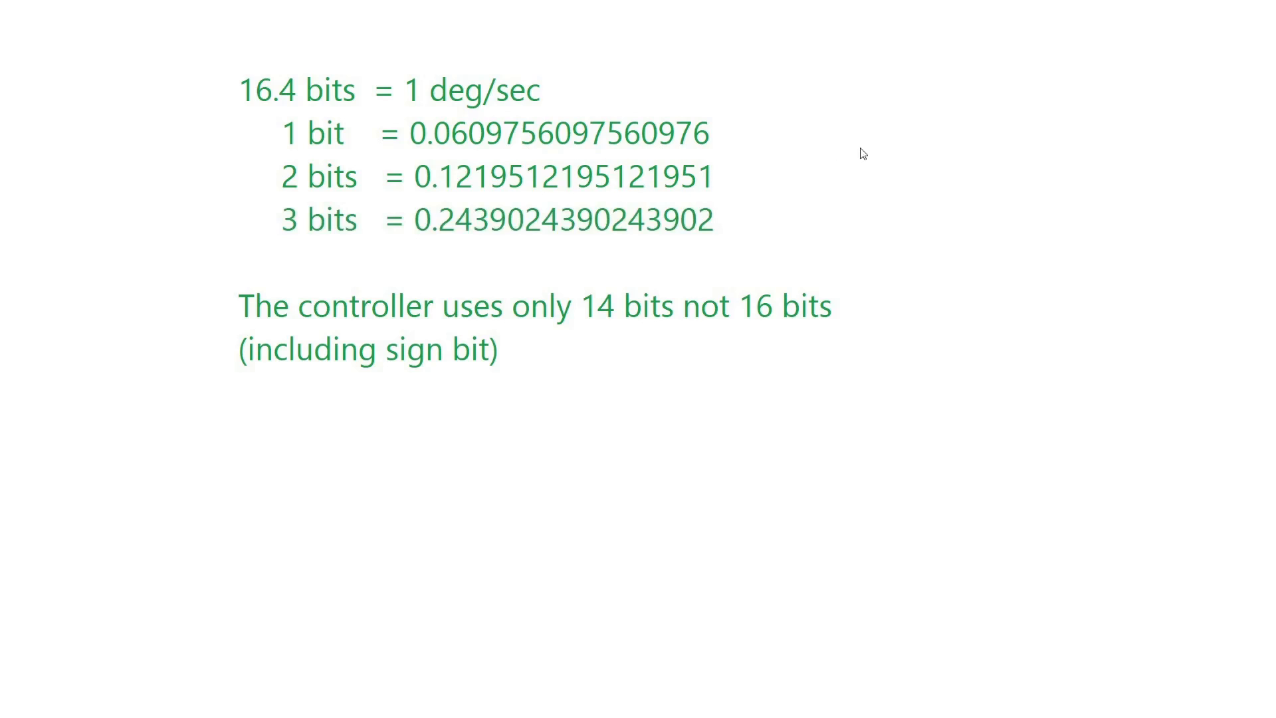
mouse_move(317, 146)
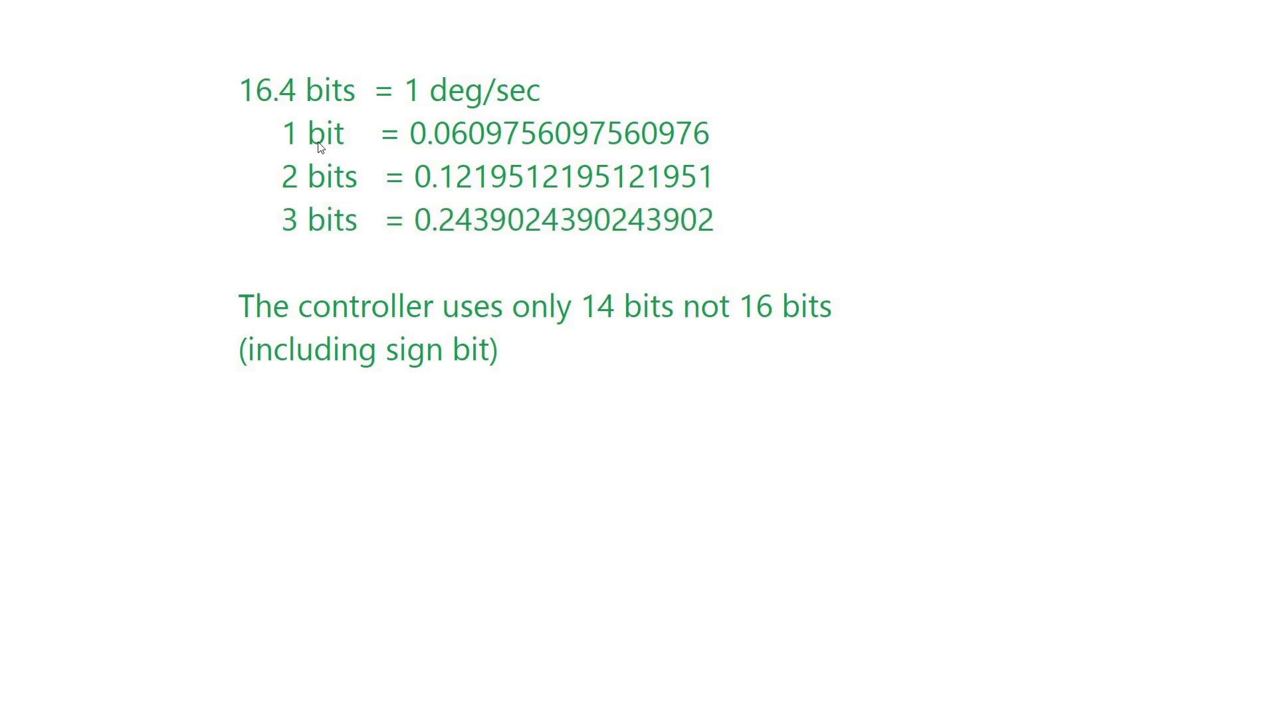
mouse_move(404, 150)
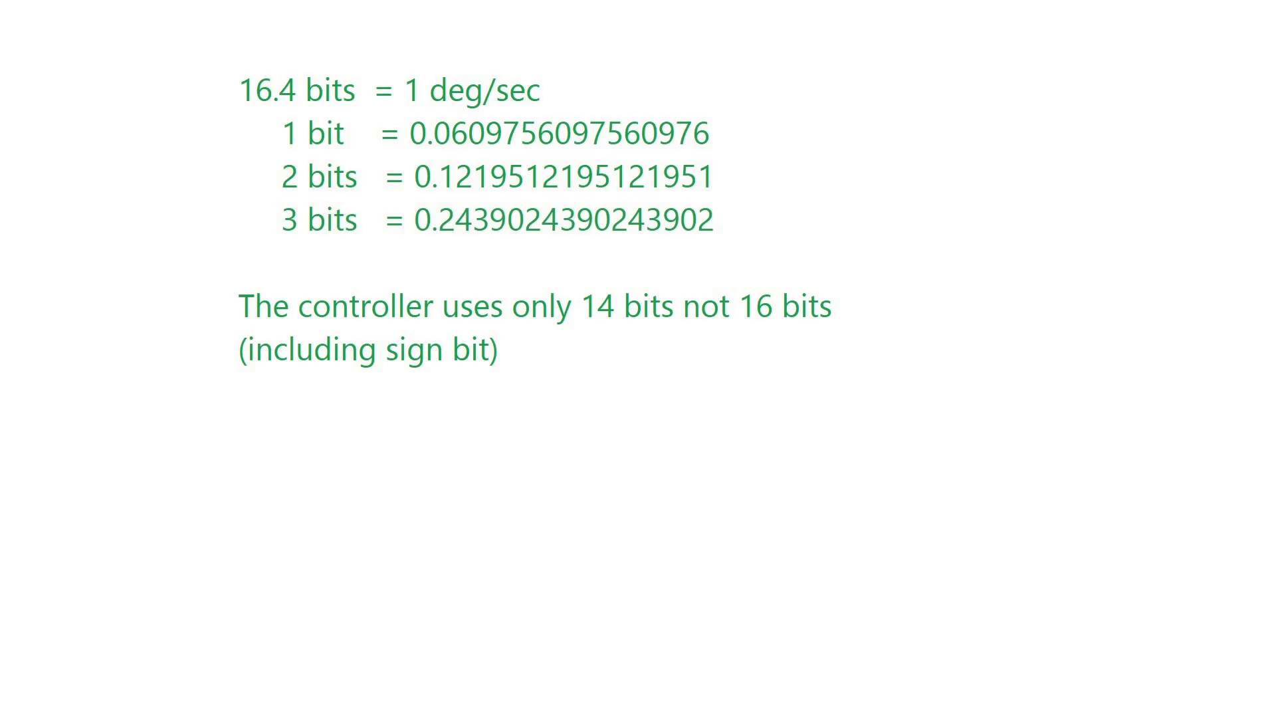
mouse_move(273, 335)
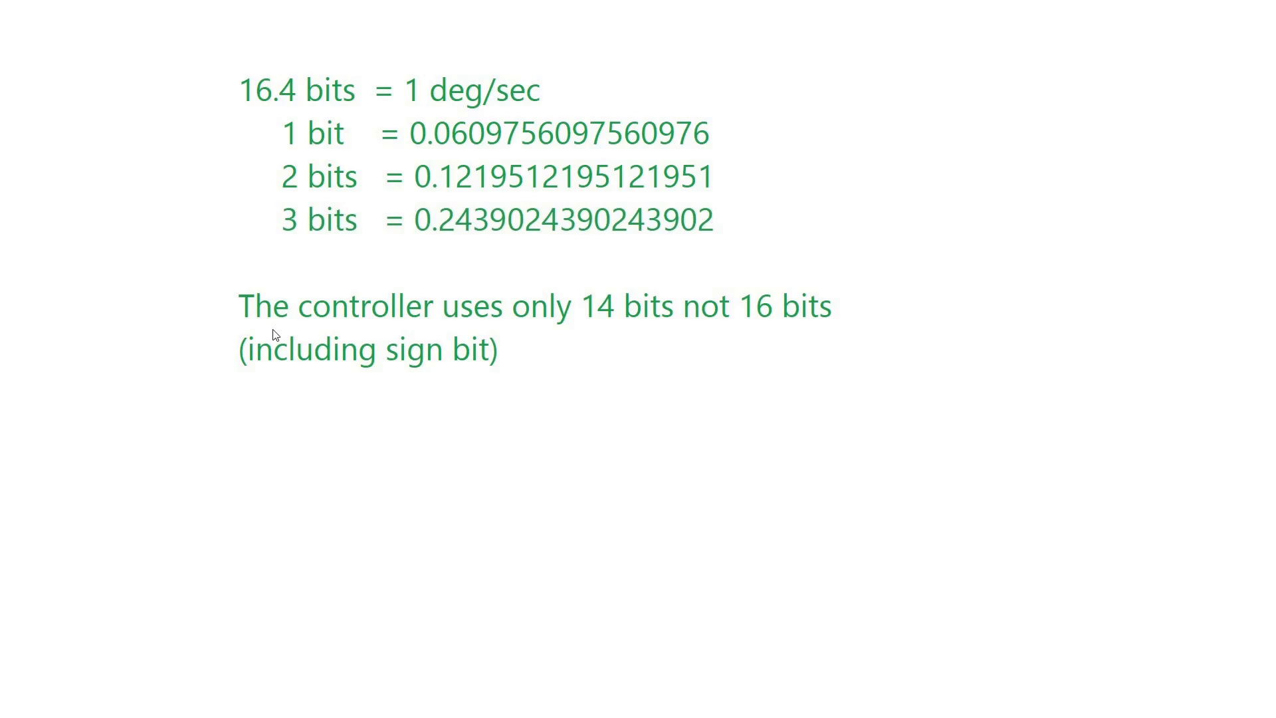